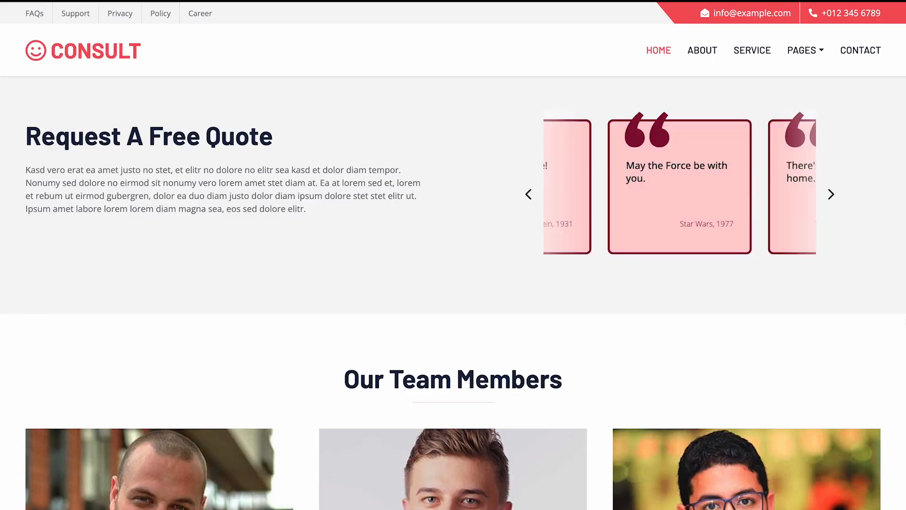
- Flip through the sample carousel quotes on the Common Ninja homepage
click(831, 194)
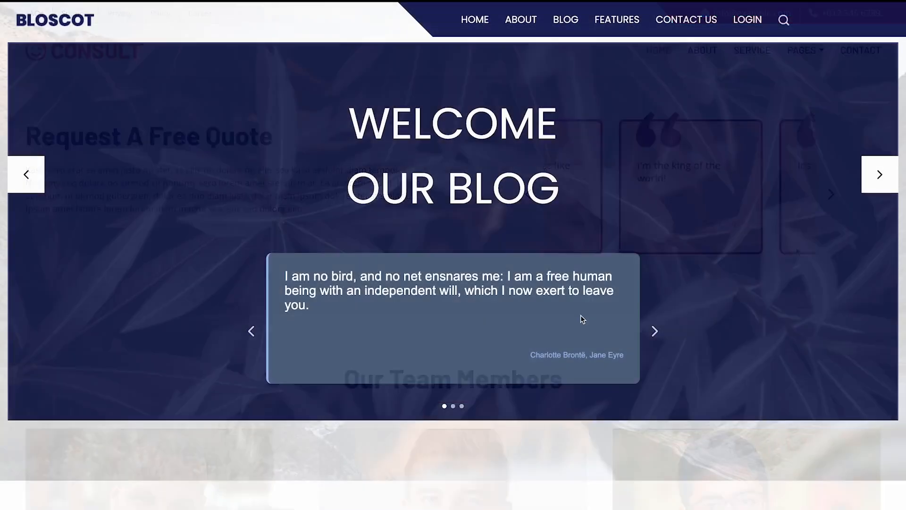
click(654, 331)
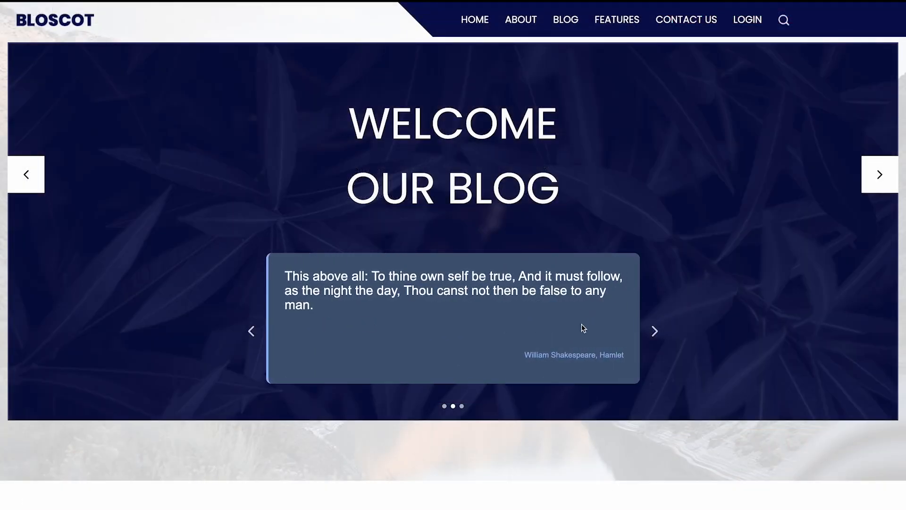
scroll(down, 3)
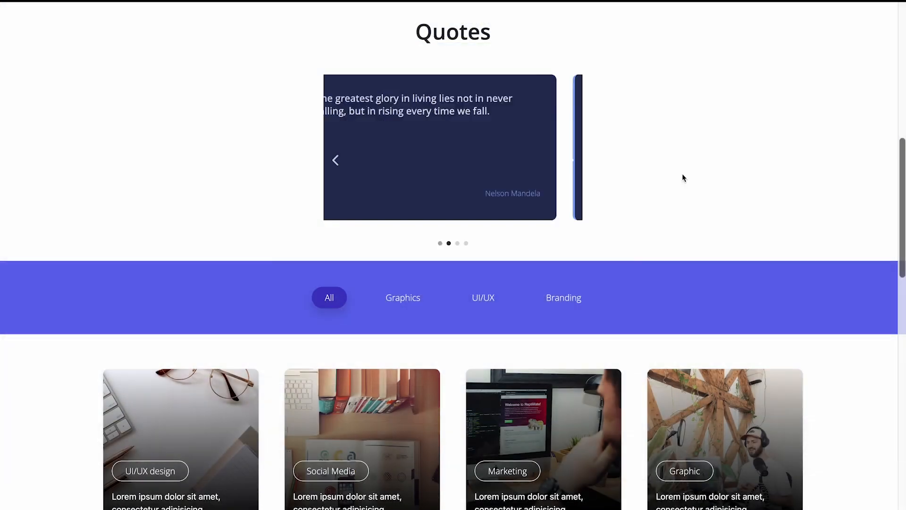
click(448, 243)
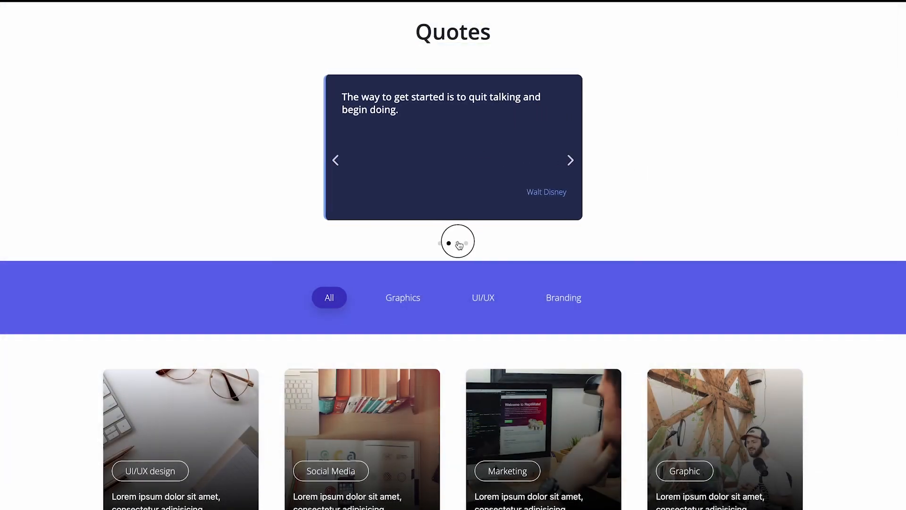
click(457, 244)
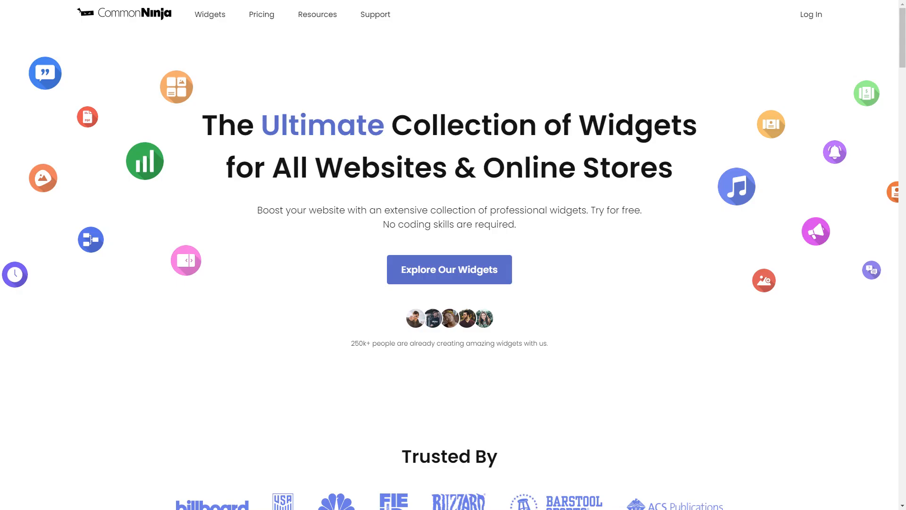
- Browse the full widgets collection down to the Quotes Carousel
click(209, 14)
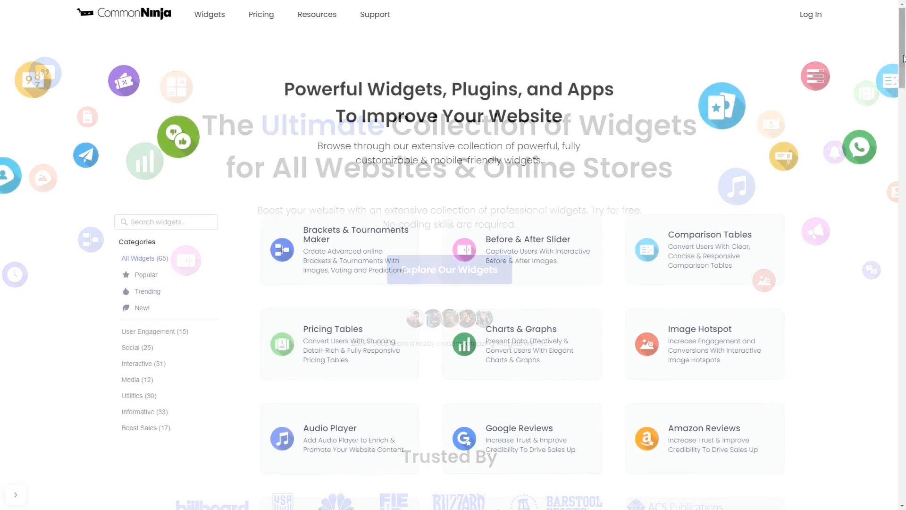
scroll(down, 3)
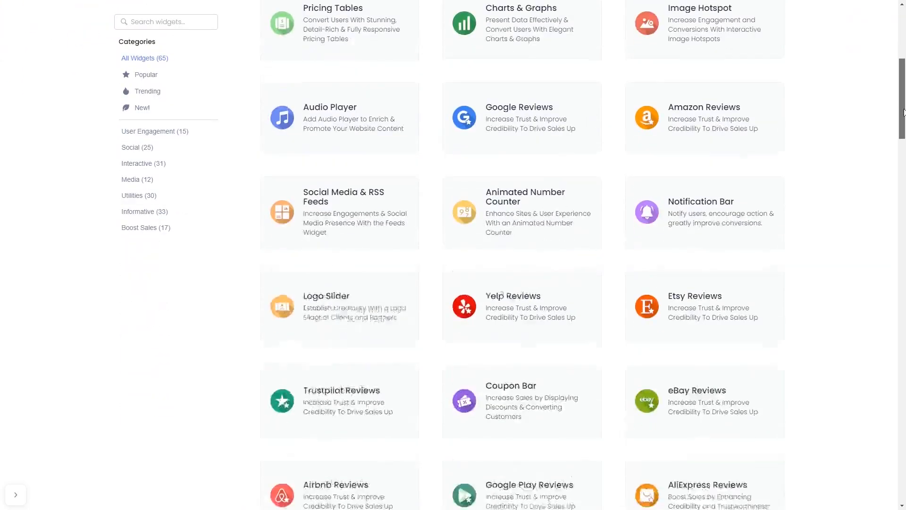
scroll(down, 3)
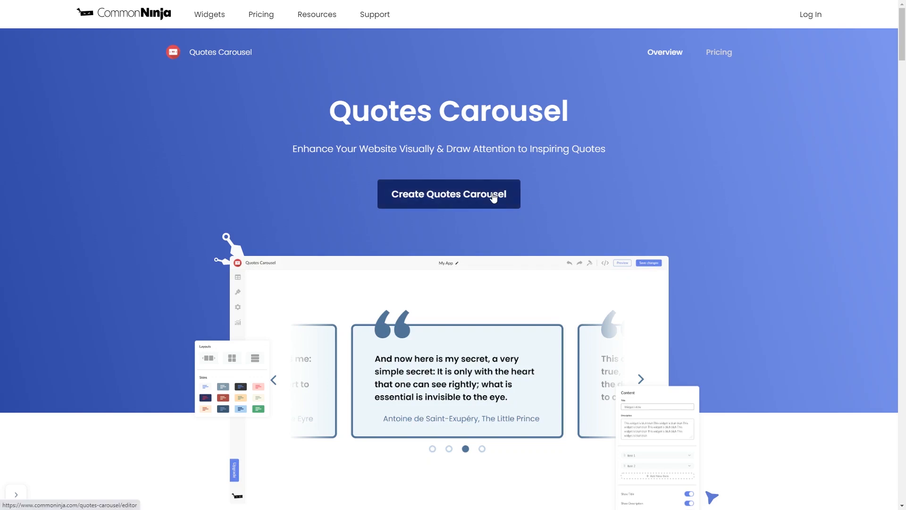
- Create a new Quotes Carousel and preview the Charlotte Brontë Jane Eyre quote
click(448, 194)
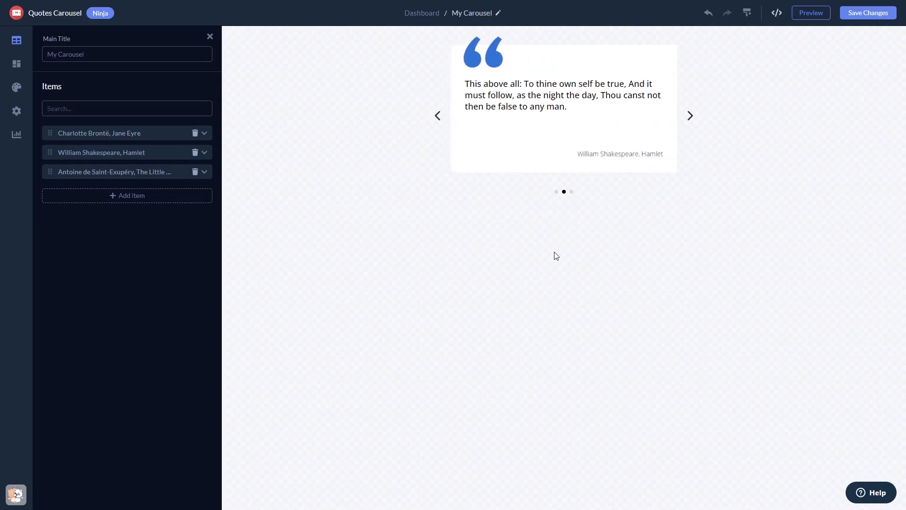
click(689, 115)
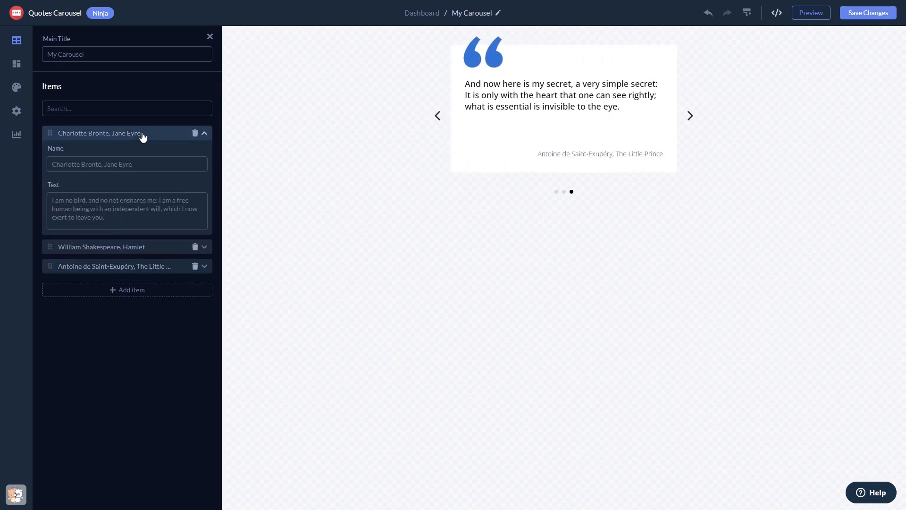
click(437, 115)
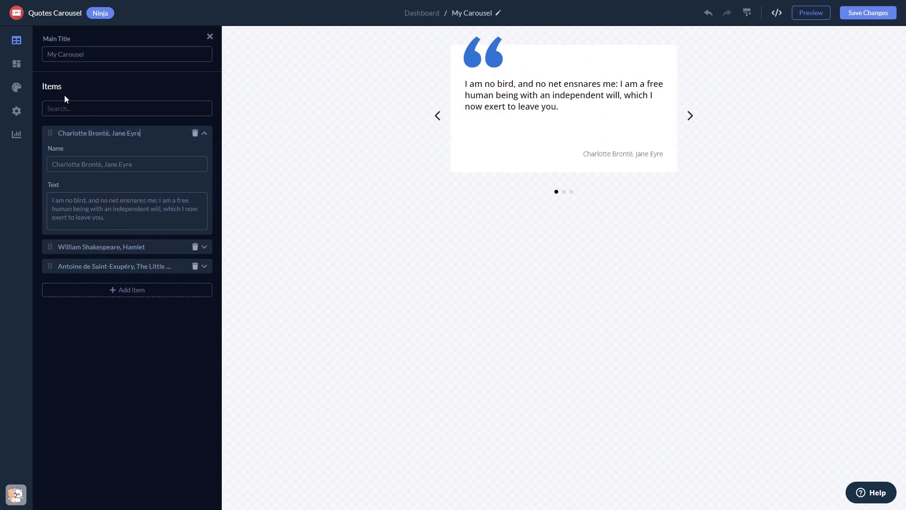
click(17, 63)
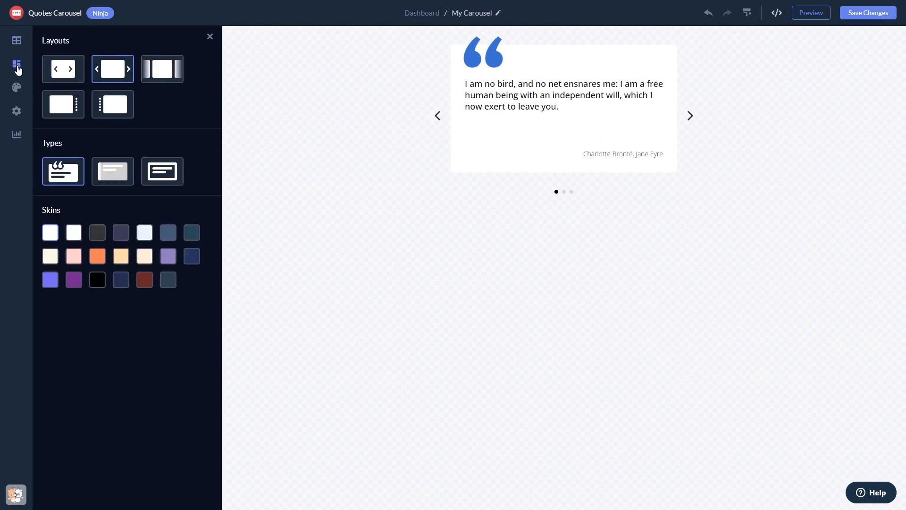
- Choose side pagination dots, quote-mark cards and the slate-blue skin for the carousel
click(63, 104)
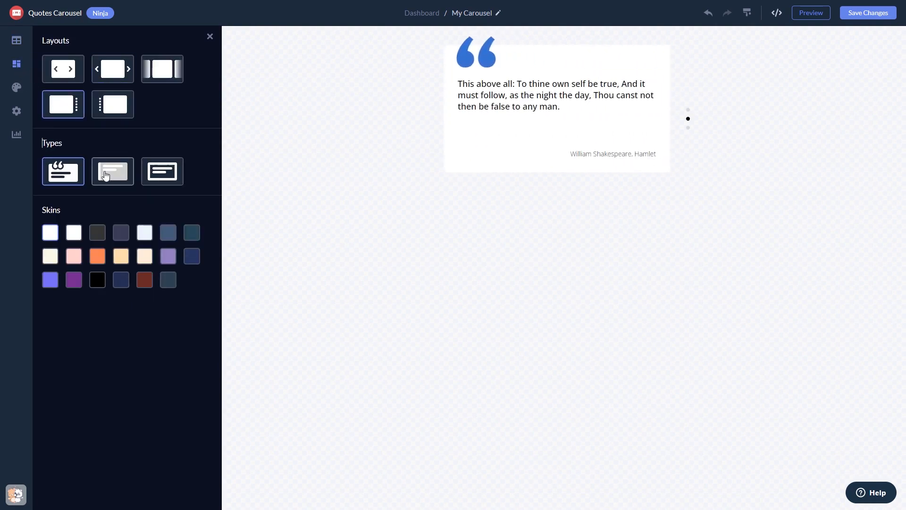
click(112, 170)
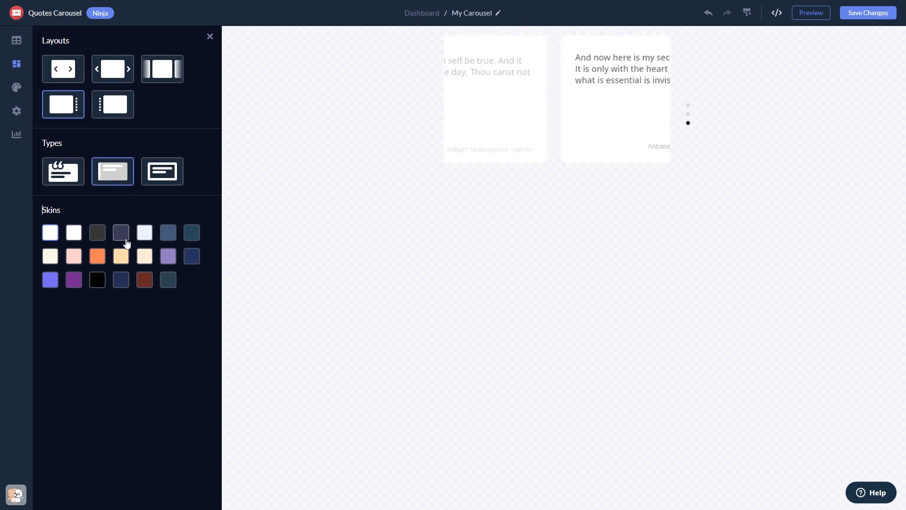
click(144, 233)
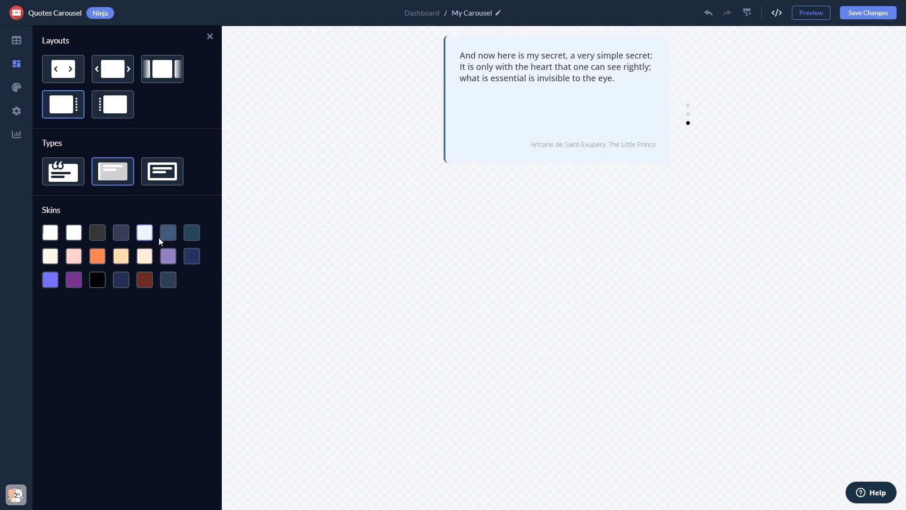
click(168, 232)
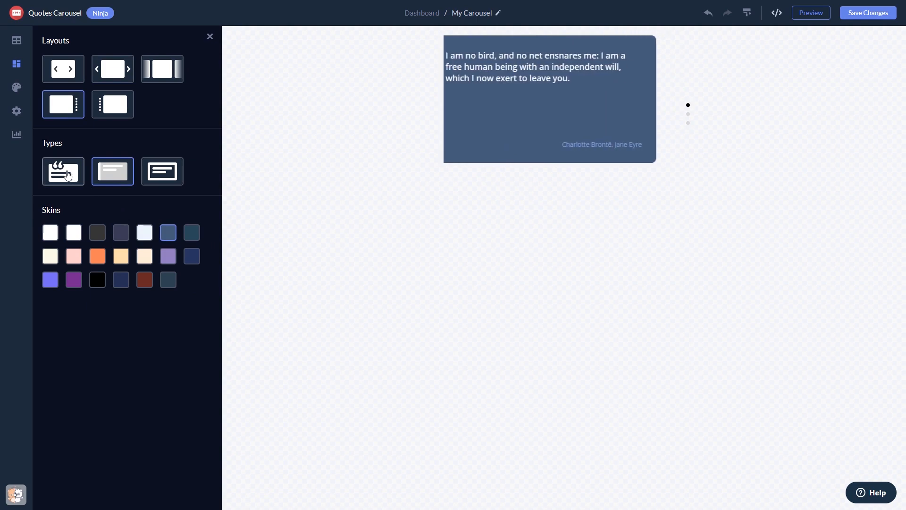
click(63, 171)
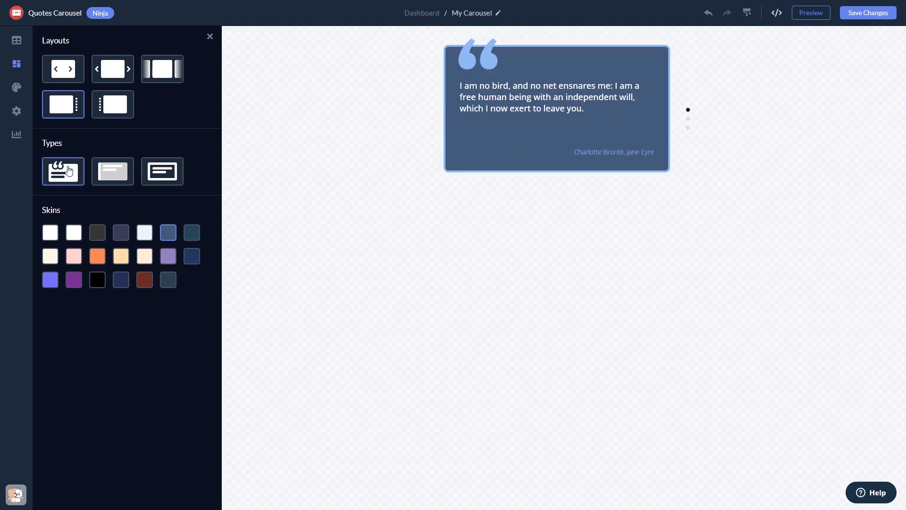
click(16, 87)
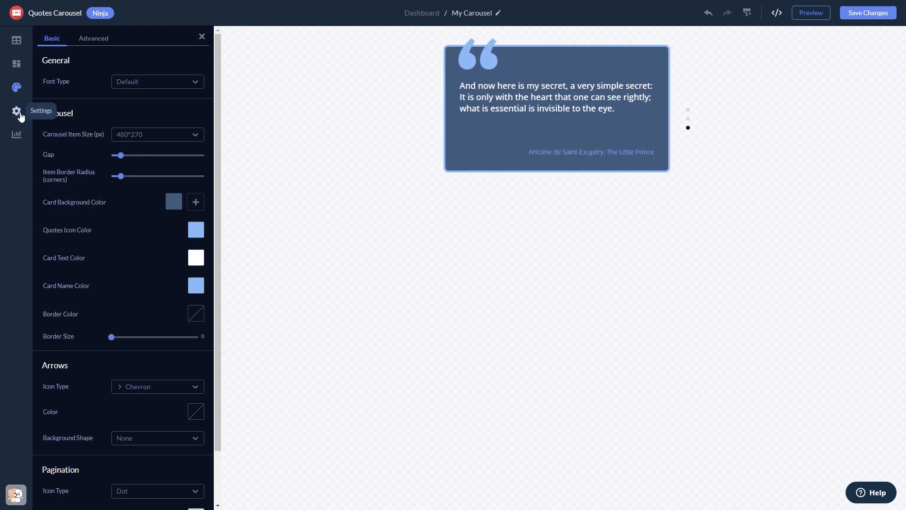
- Review the widget's general settings and save the carousel changes
click(17, 111)
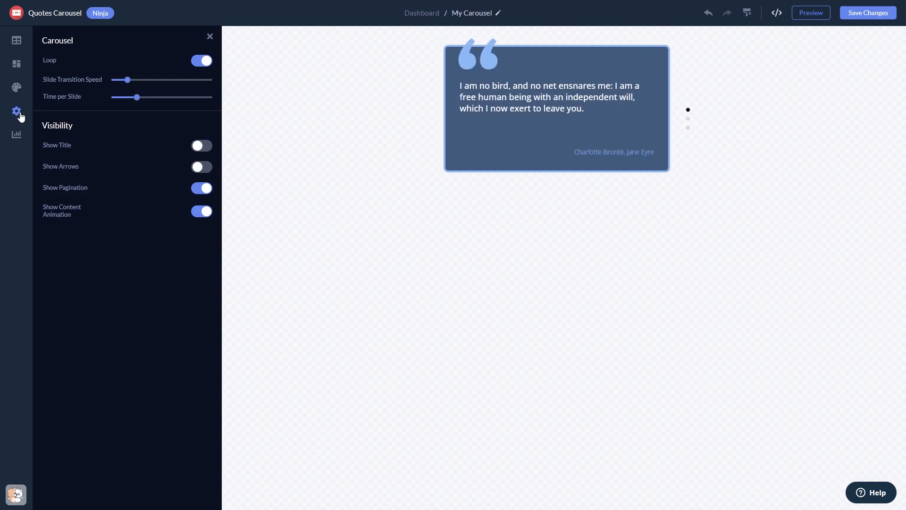
click(688, 119)
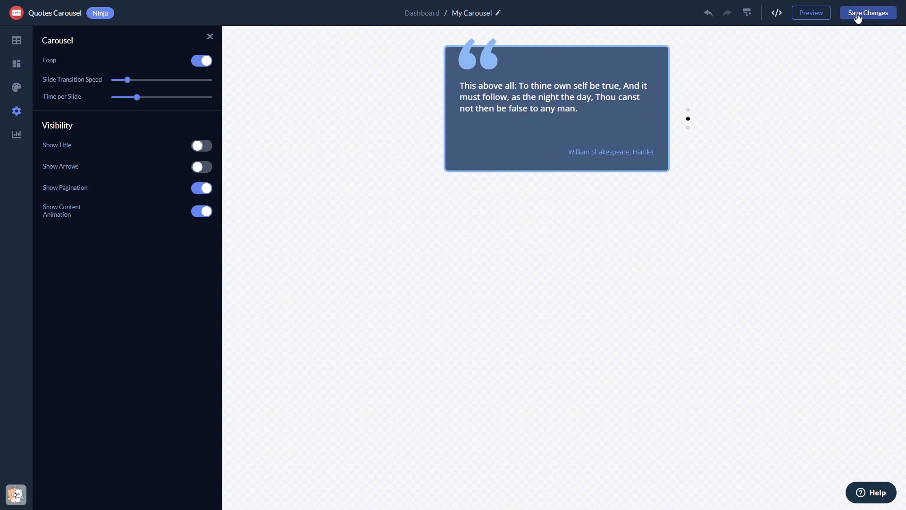
click(688, 127)
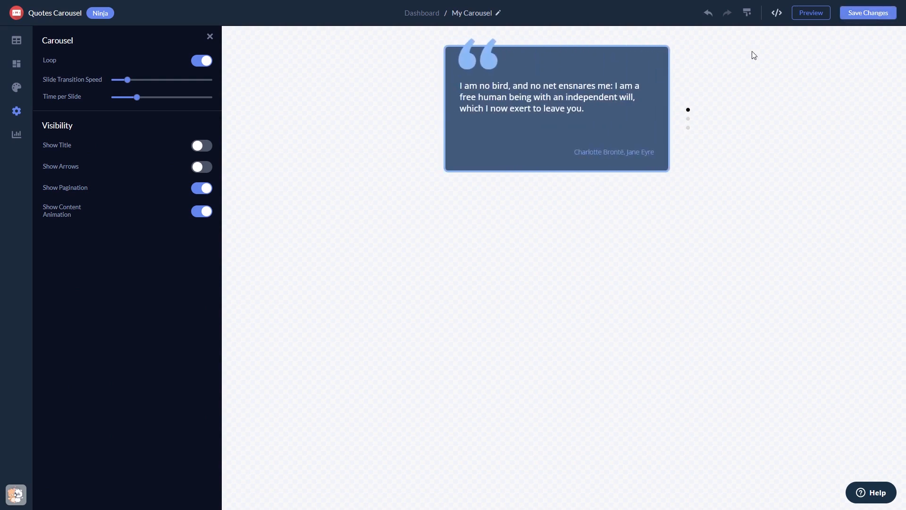
mouse_move(421, 13)
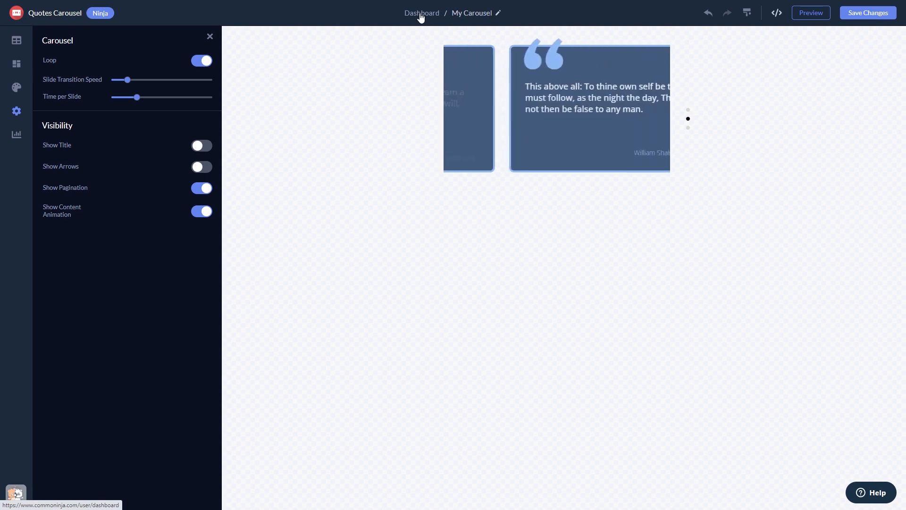
- Return to the project's widgets dashboard via the Dashboard breadcrumb
click(421, 12)
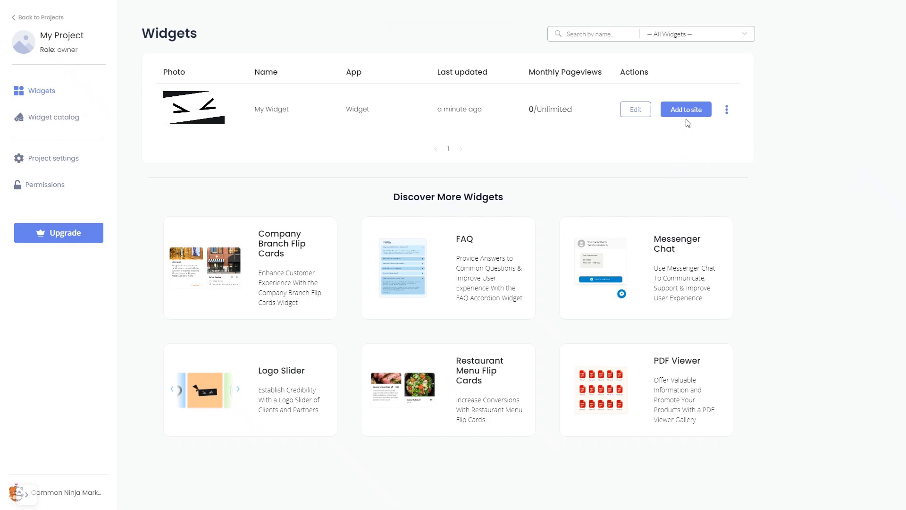
- Copy the widget's installation code from Add to site and close the code window
click(685, 110)
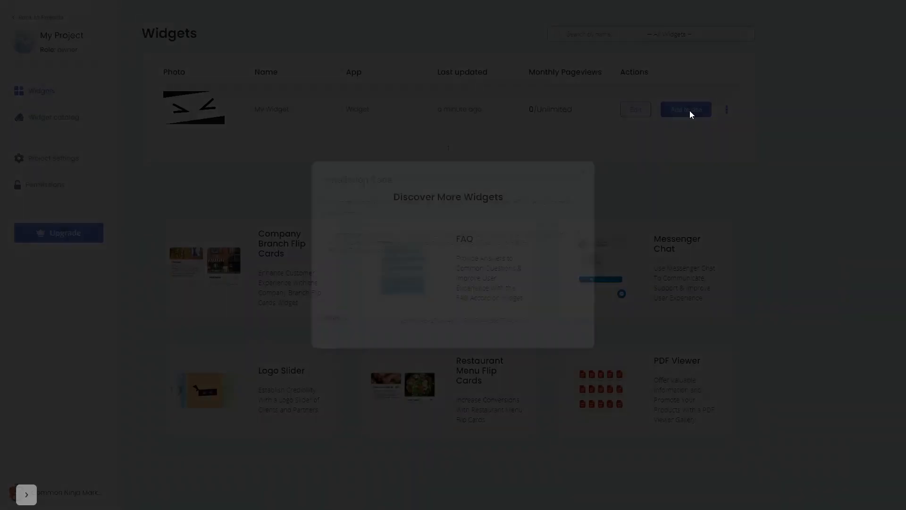
click(685, 110)
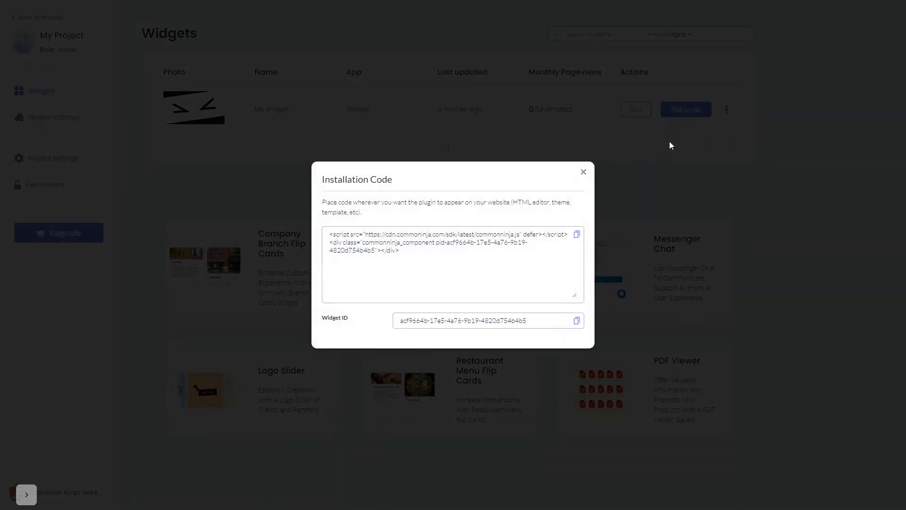
mouse_move(575, 234)
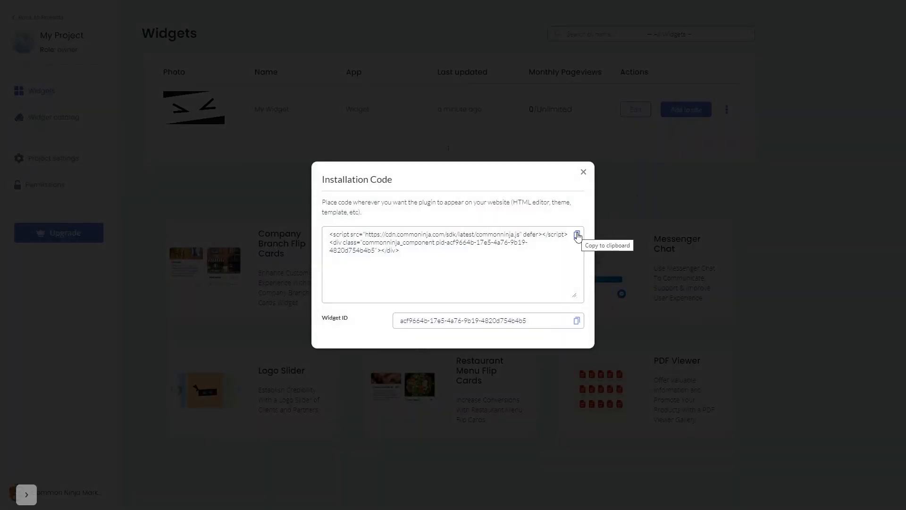
click(576, 235)
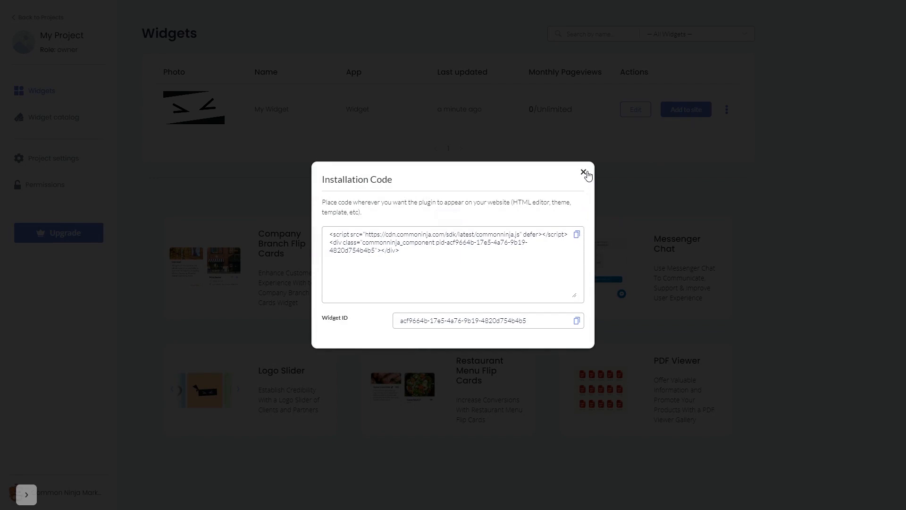
click(584, 173)
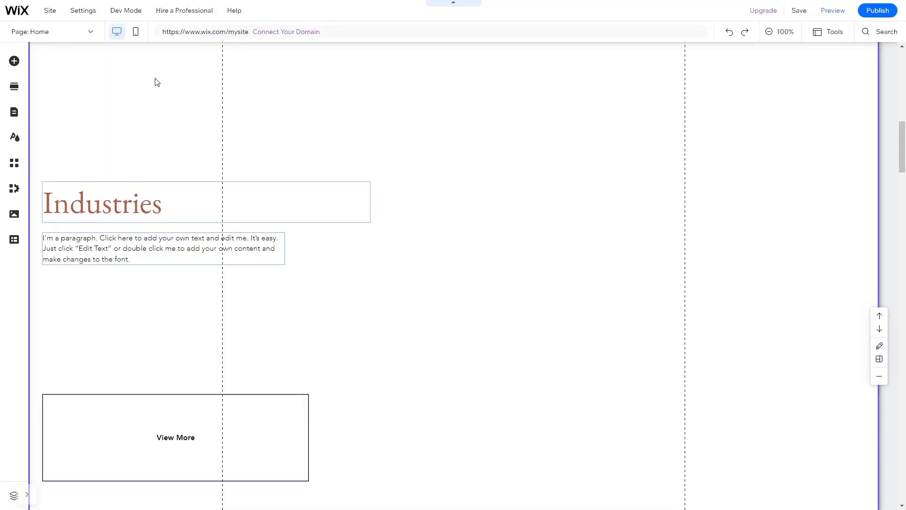
mouse_move(58, 80)
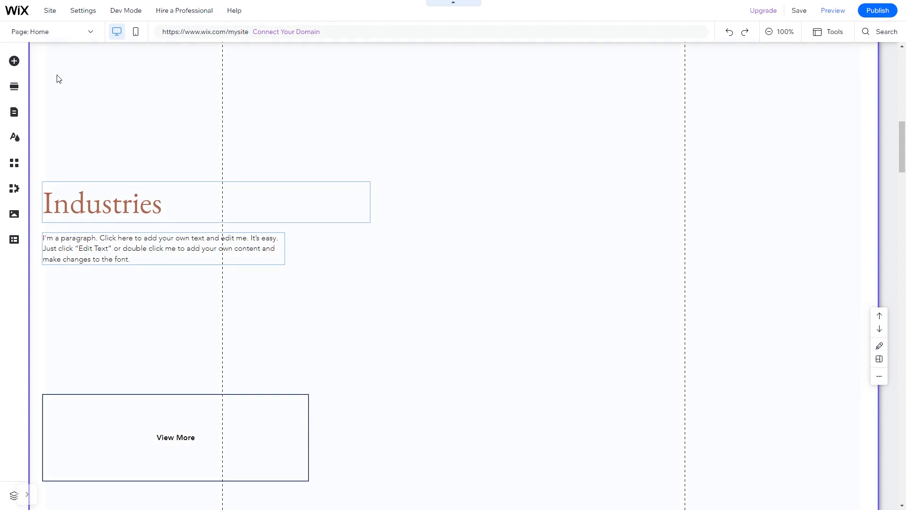
- Show the Embed Code element options in Wix's Add Elements panel
click(14, 60)
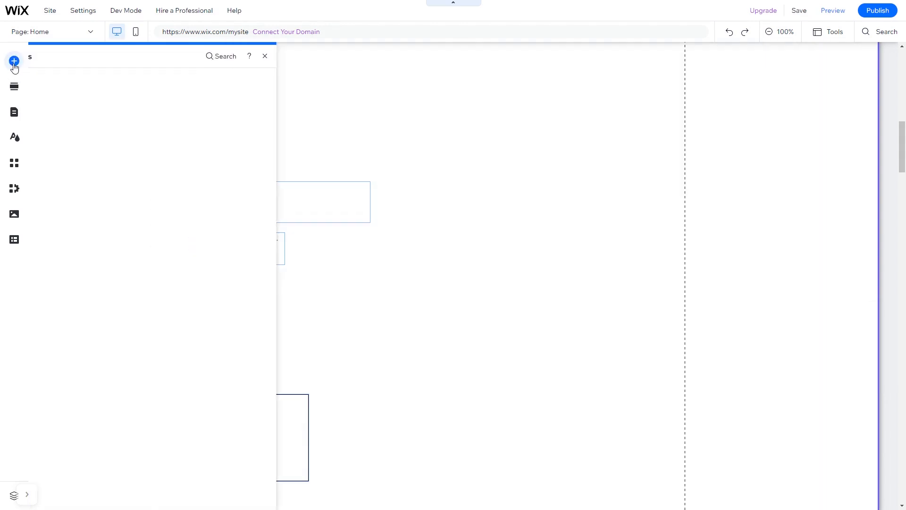
click(14, 60)
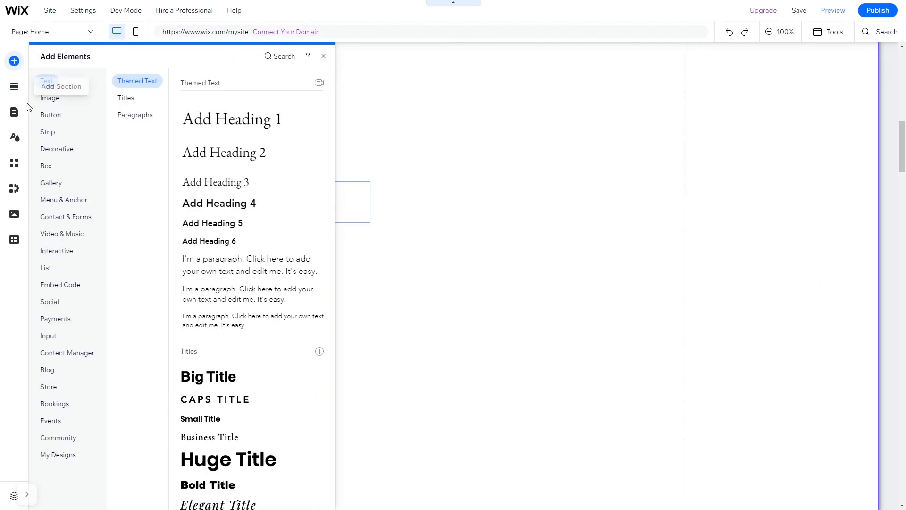
click(60, 284)
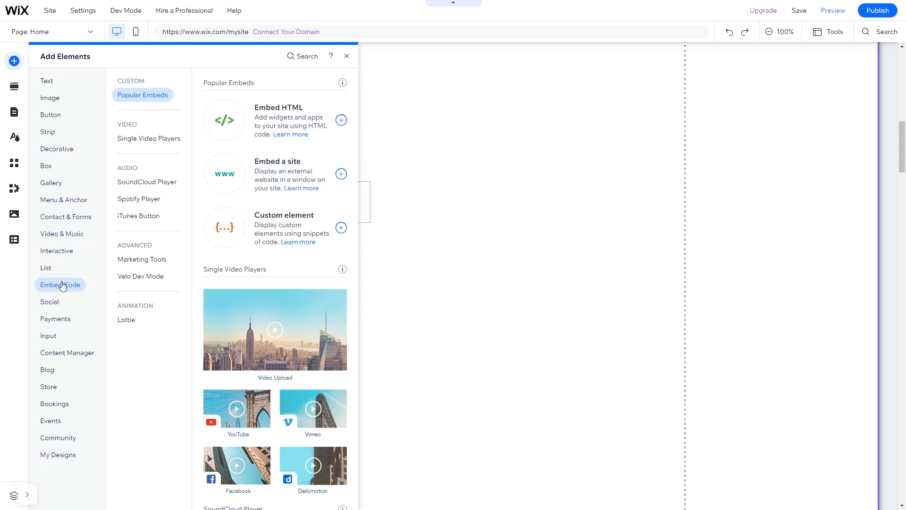
mouse_move(247, 135)
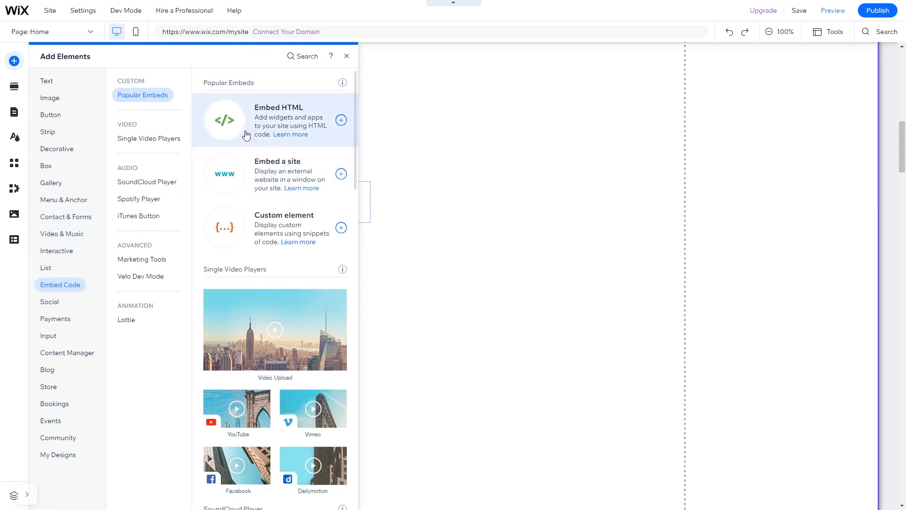
mouse_move(265, 120)
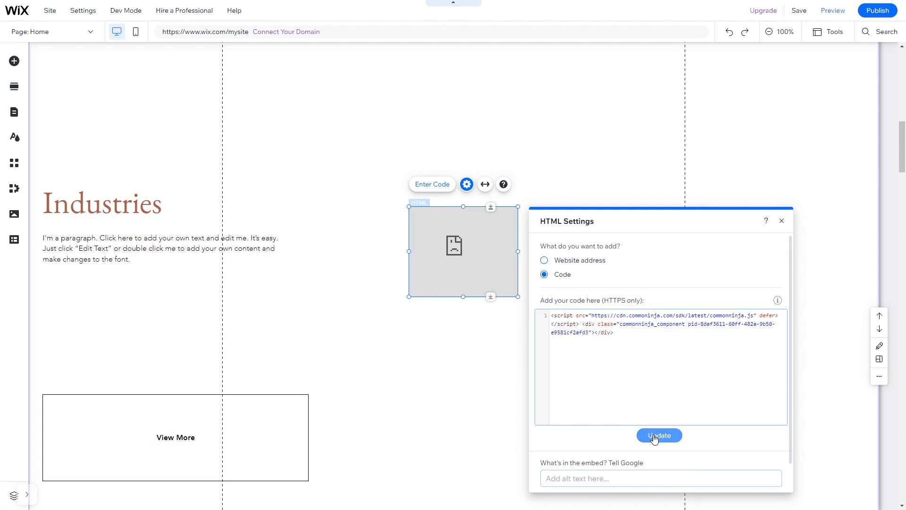
- Update the HTML embed with the pasted Common Ninja carousel script
click(659, 435)
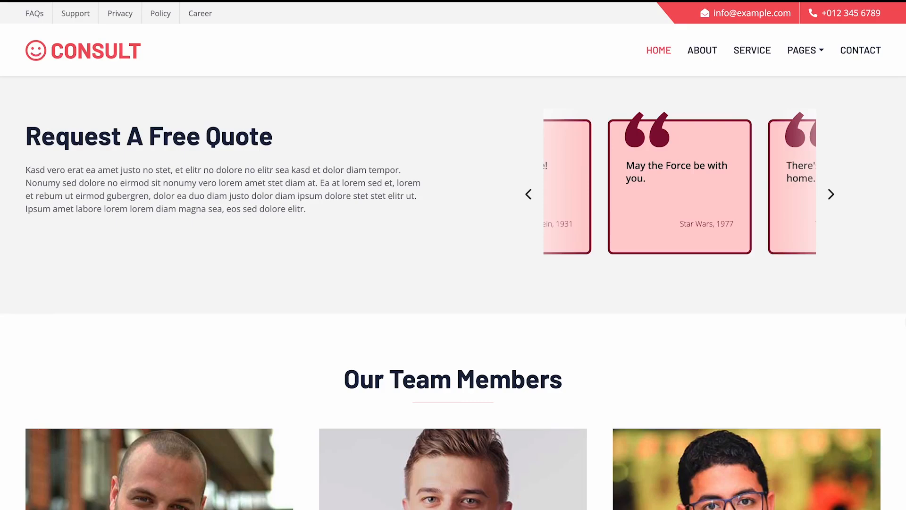
click(830, 194)
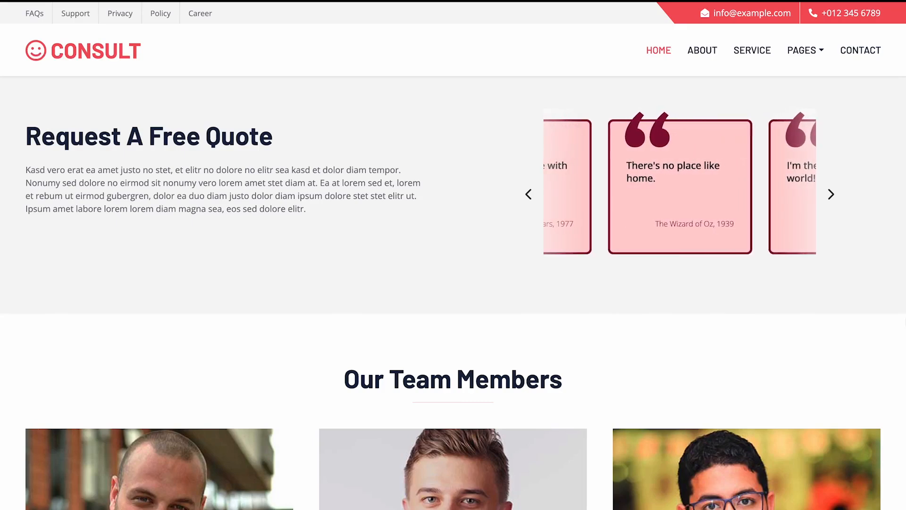